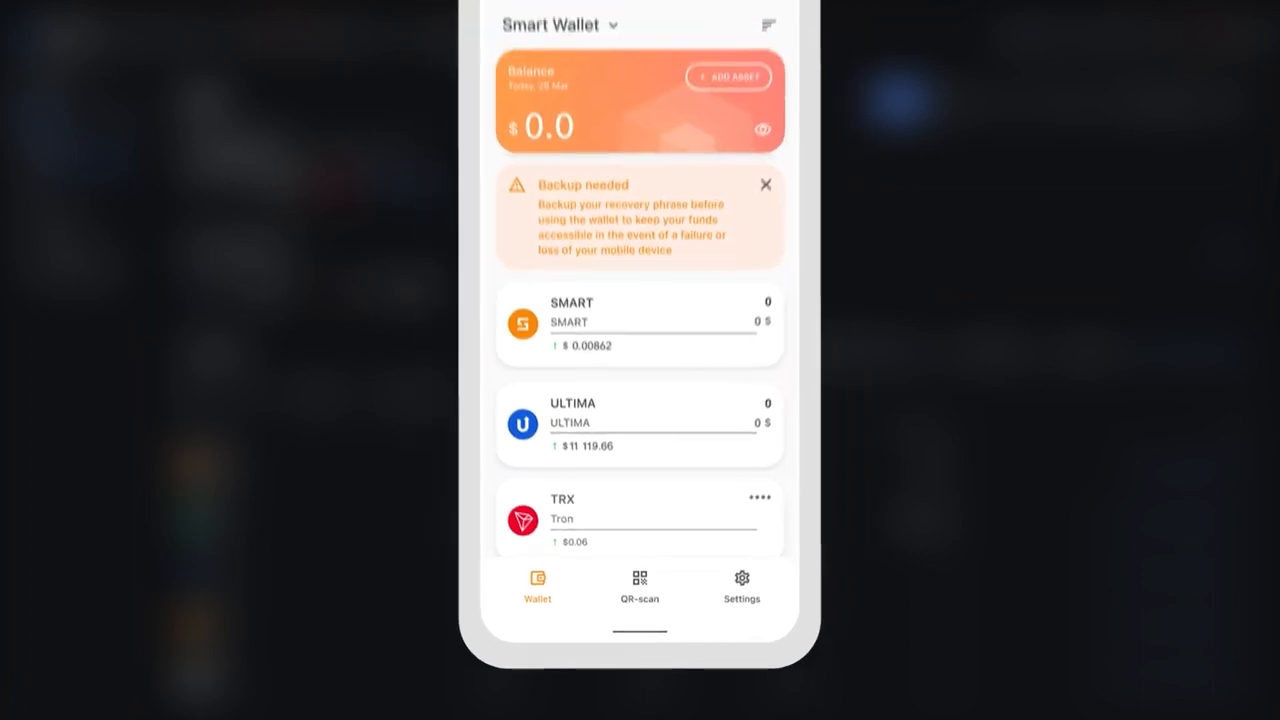
# Start a MEXC withdrawal from Wallets and choose SMART as the crypto, filling its Smart Blockchain network
pyautogui.click(640, 324)
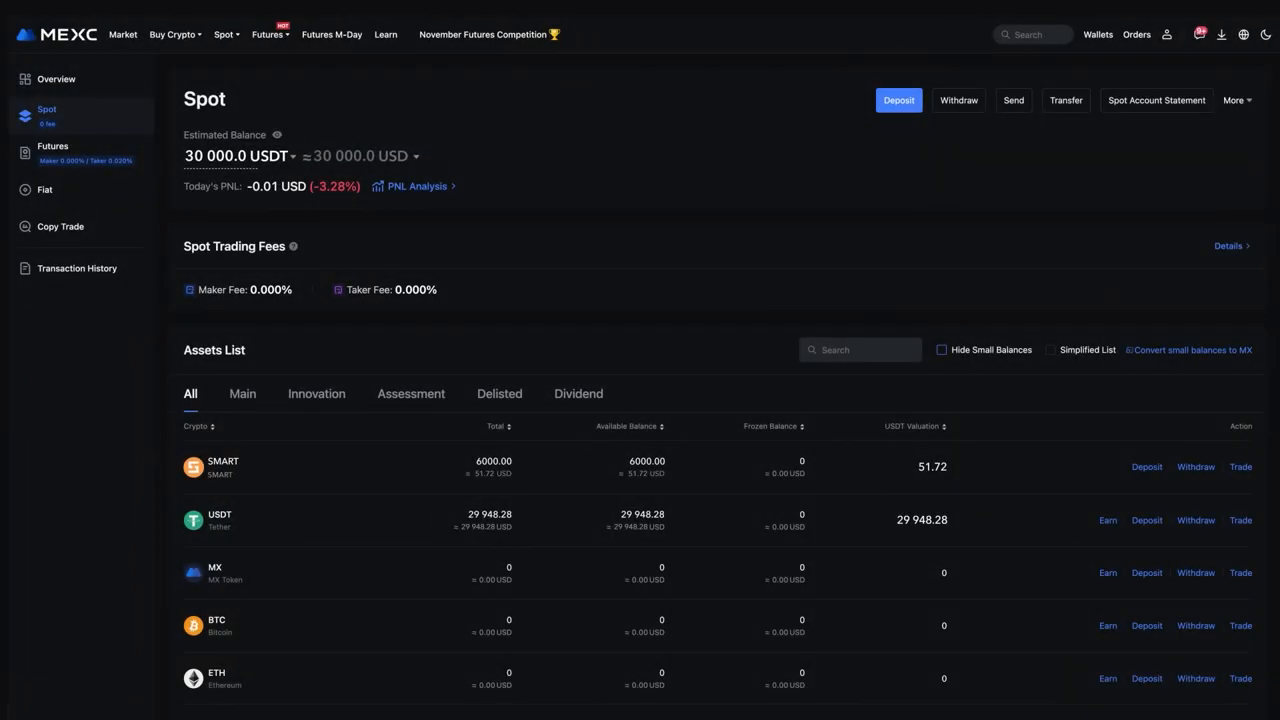
pyautogui.click(1096, 34)
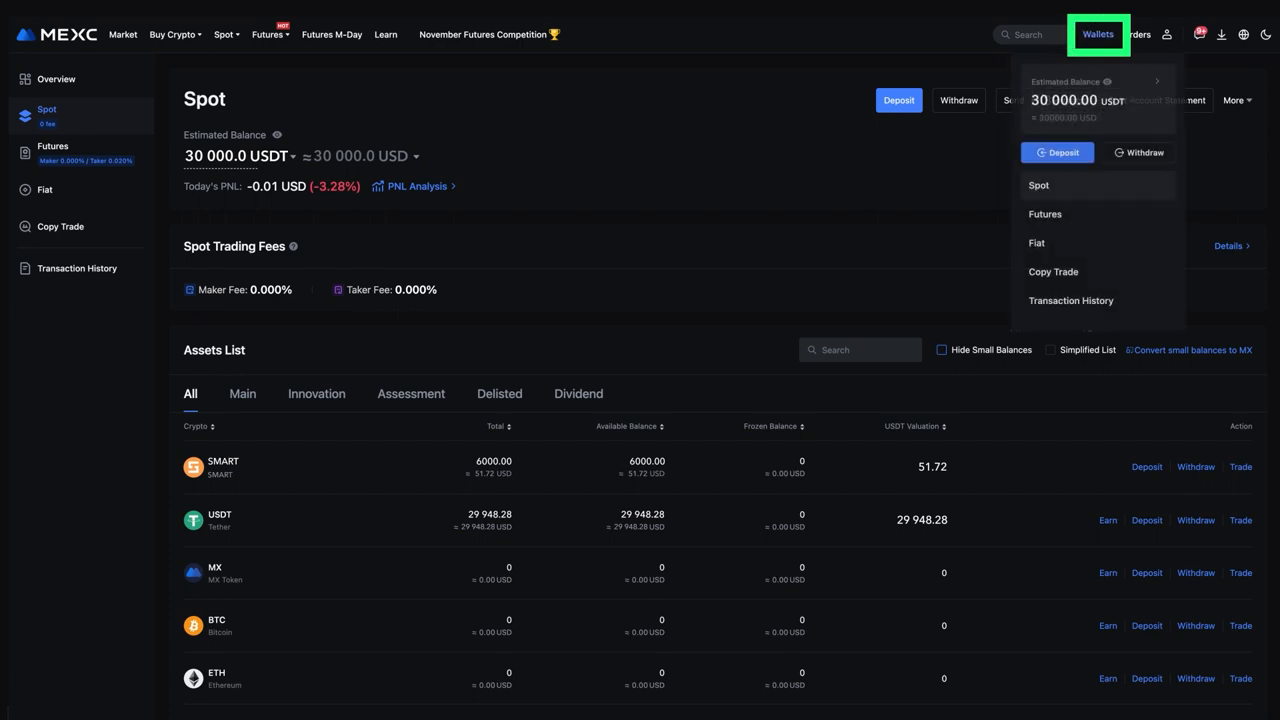
pyautogui.click(1138, 152)
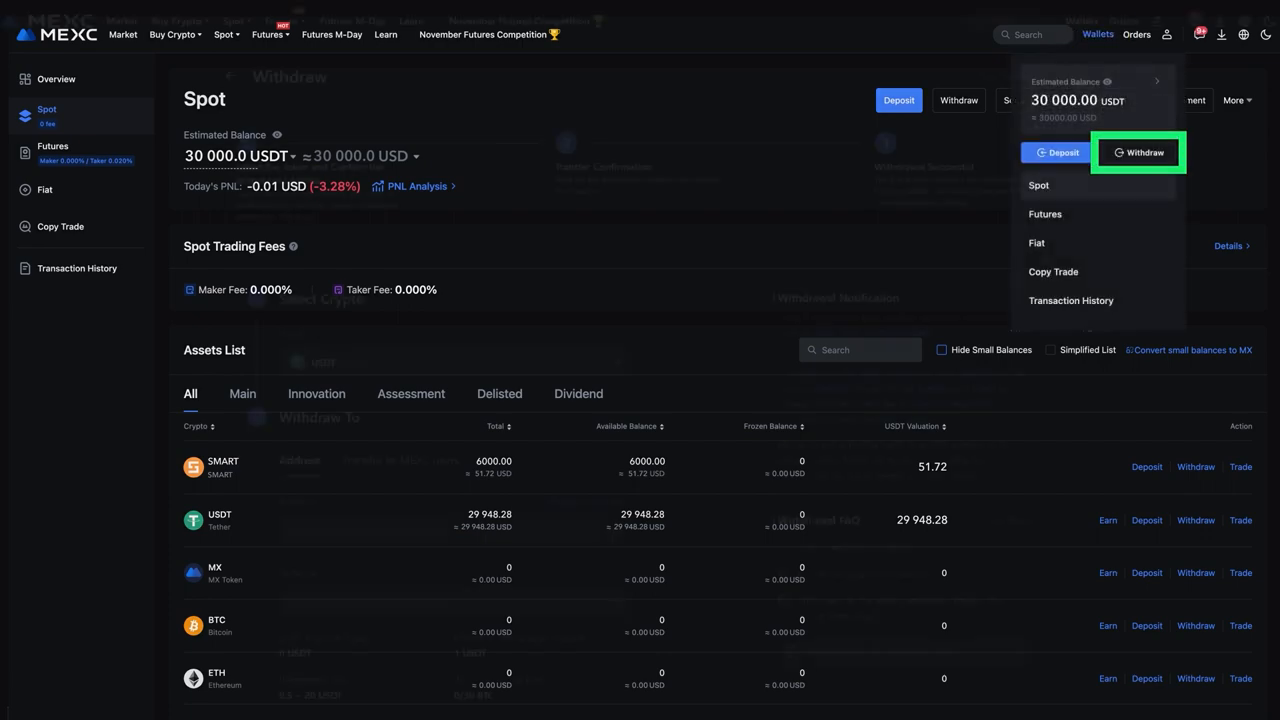
pyautogui.click(1140, 152)
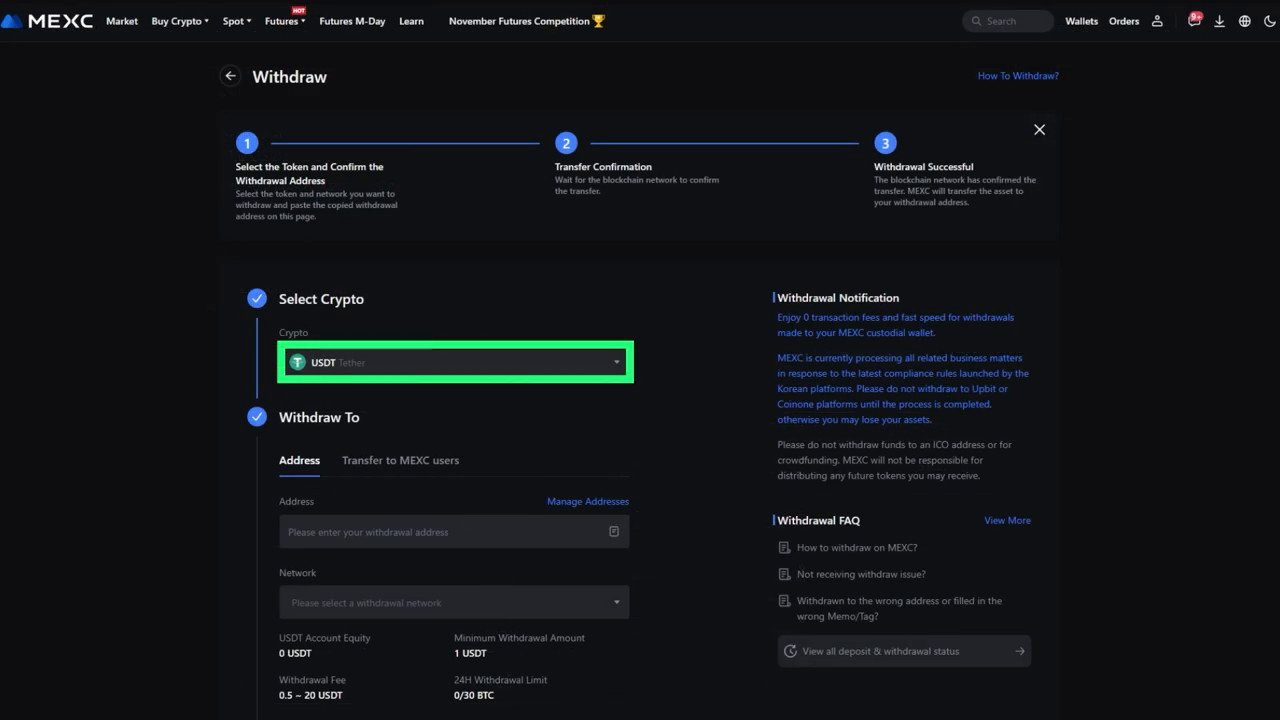
pyautogui.write('smart')
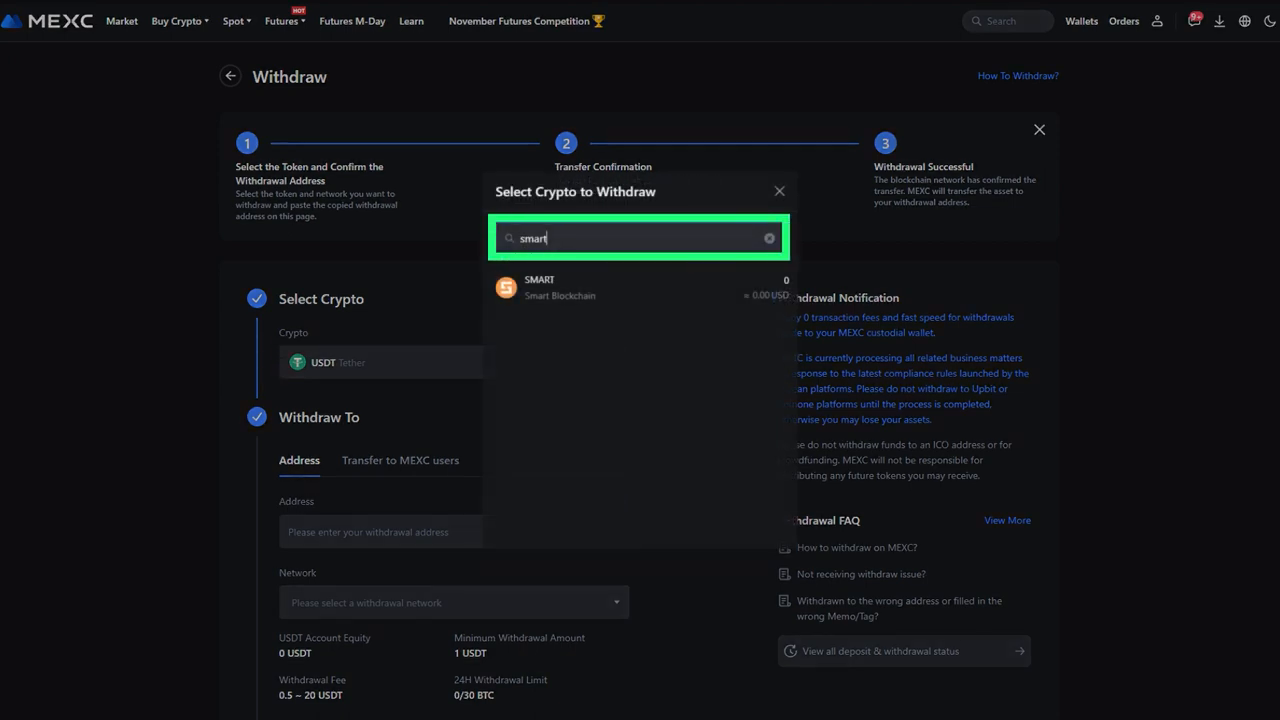
pyautogui.click(560, 288)
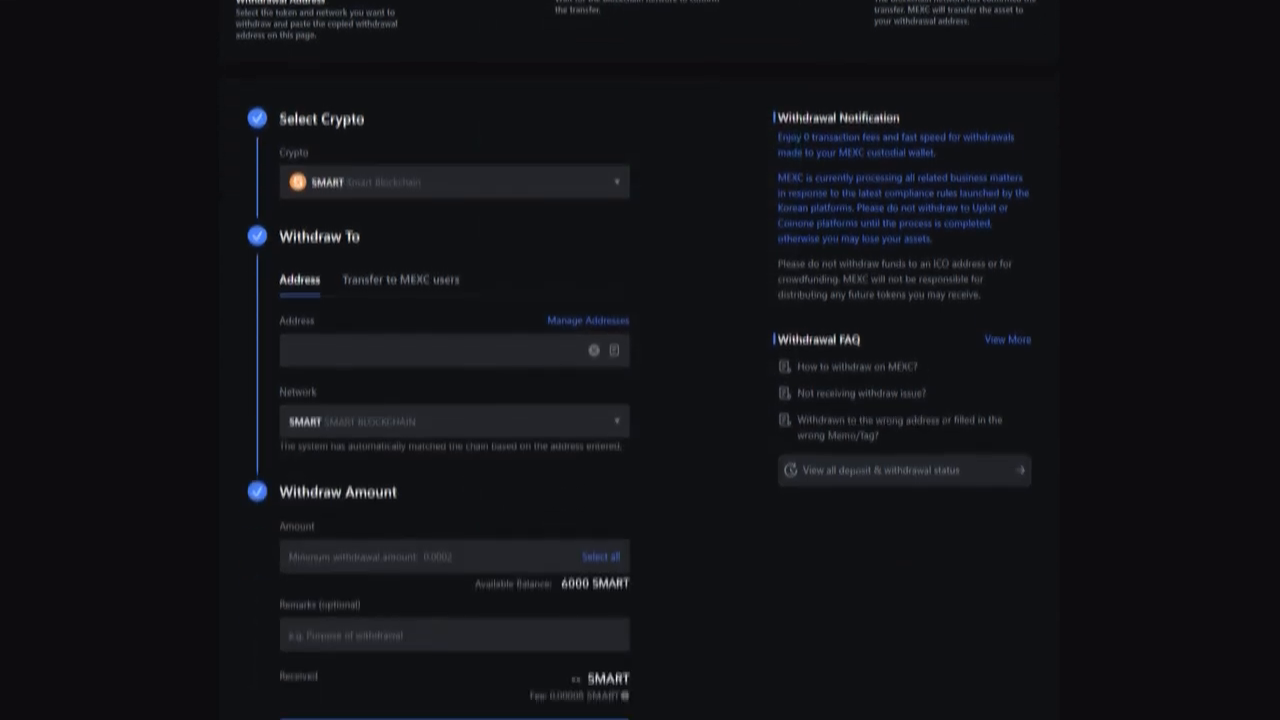